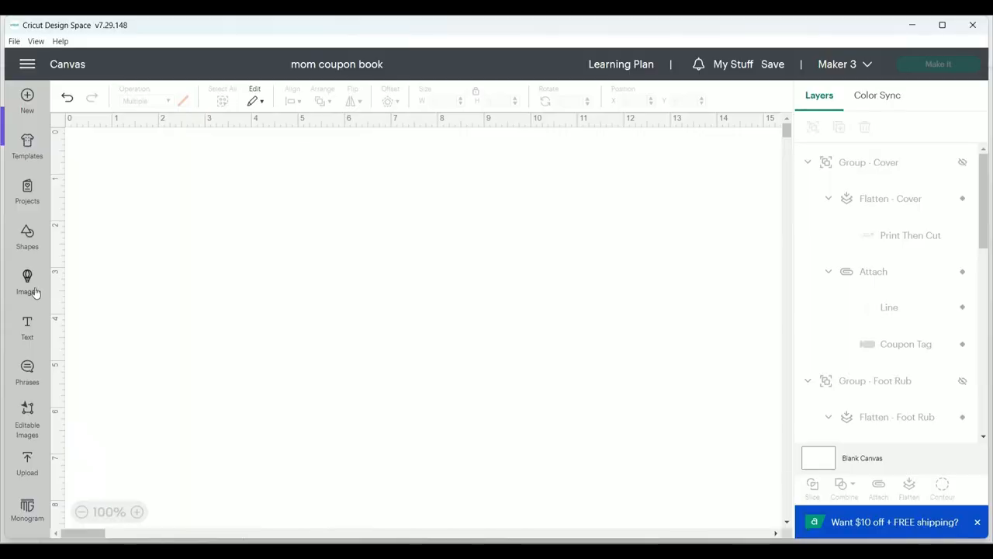
# Search the image library for 'coupon' and pick the pink ticket with a perforated stub
pyautogui.click(27, 279)
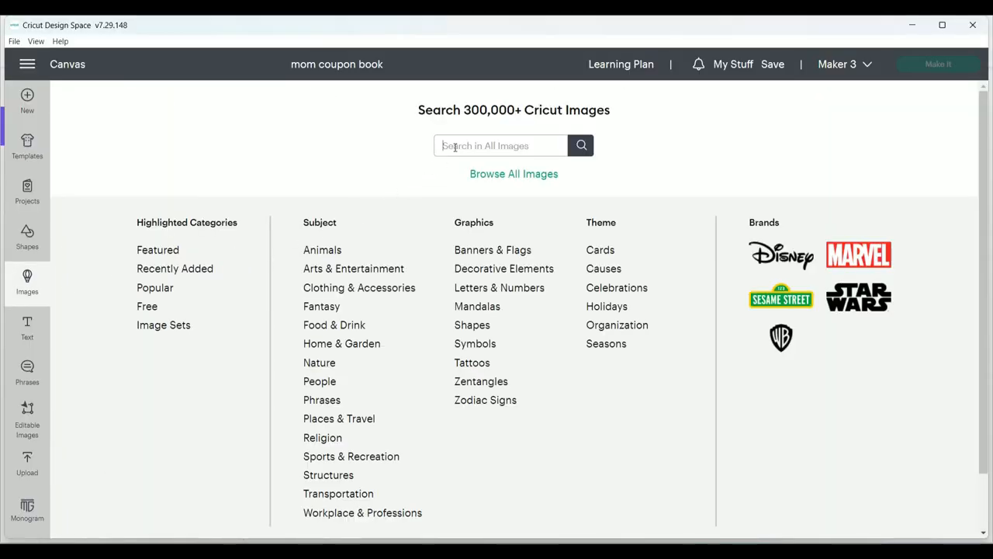
pyautogui.write('coupon')
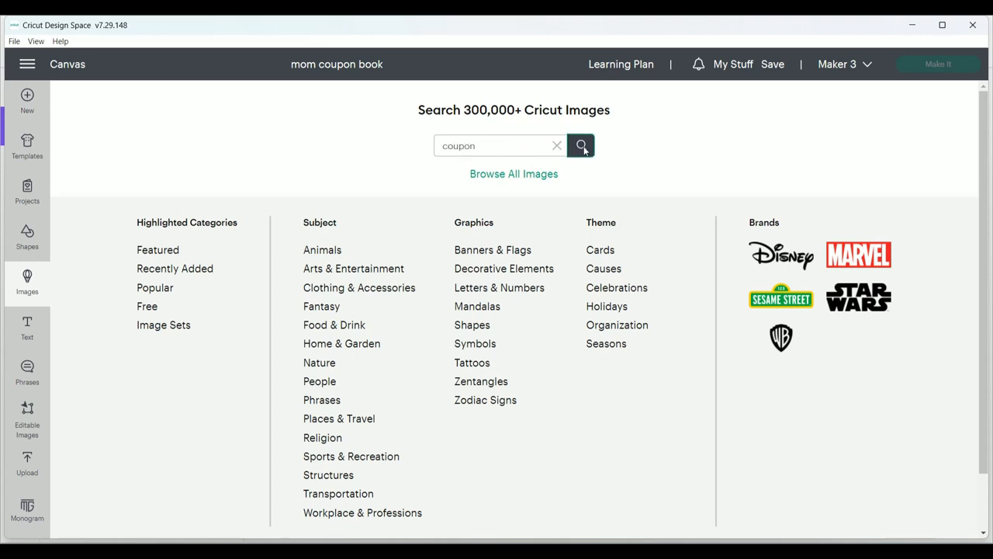
pyautogui.click(581, 146)
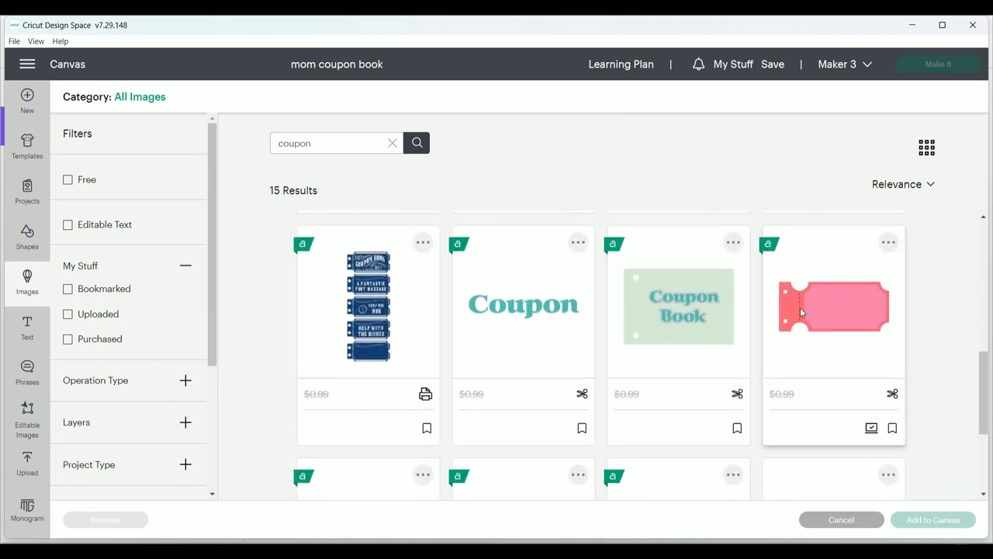
pyautogui.click(833, 305)
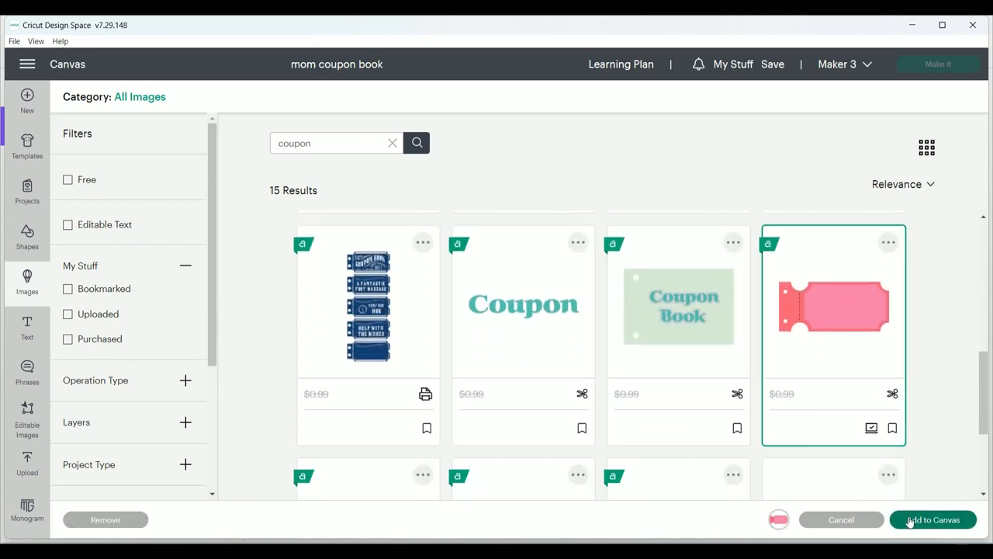
# Add the pink ticket at 4.91 in wide and move its white inner panel beside the red base
pyautogui.click(932, 519)
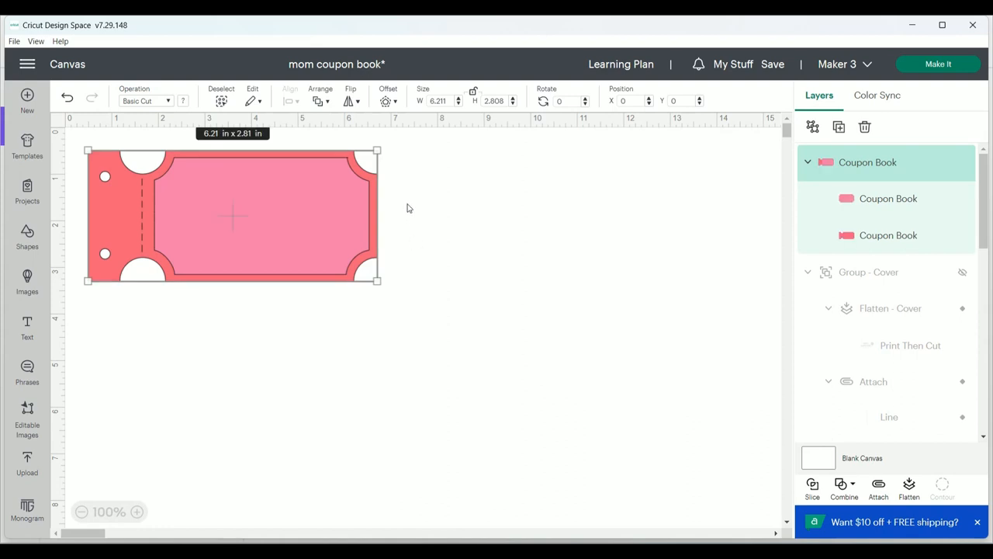
pyautogui.moveTo(475, 99)
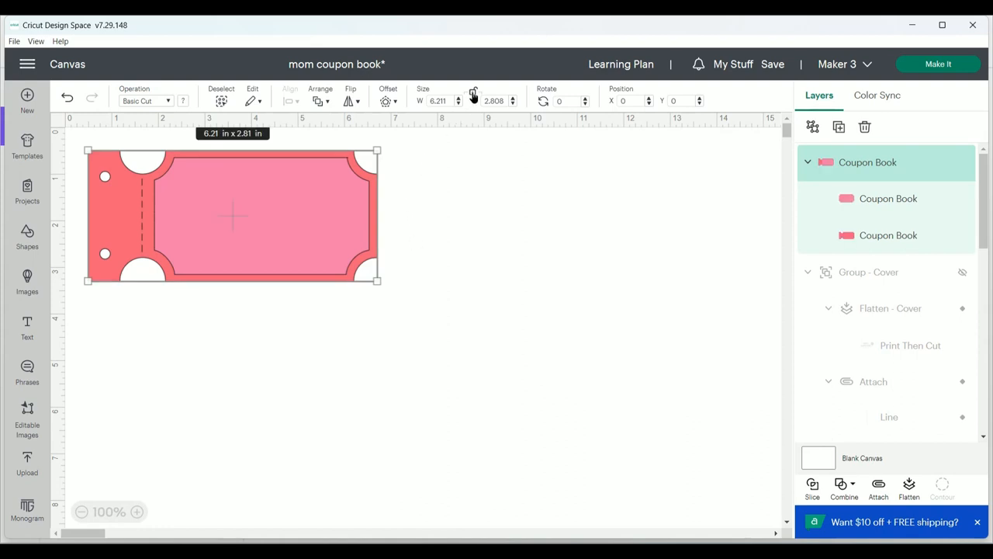
pyautogui.click(438, 101)
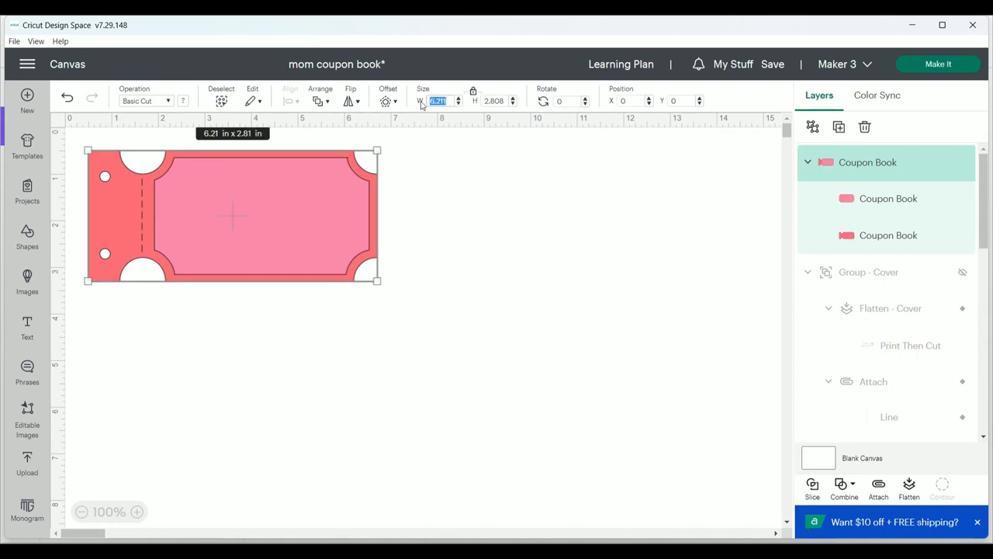
pyautogui.write('4.91')
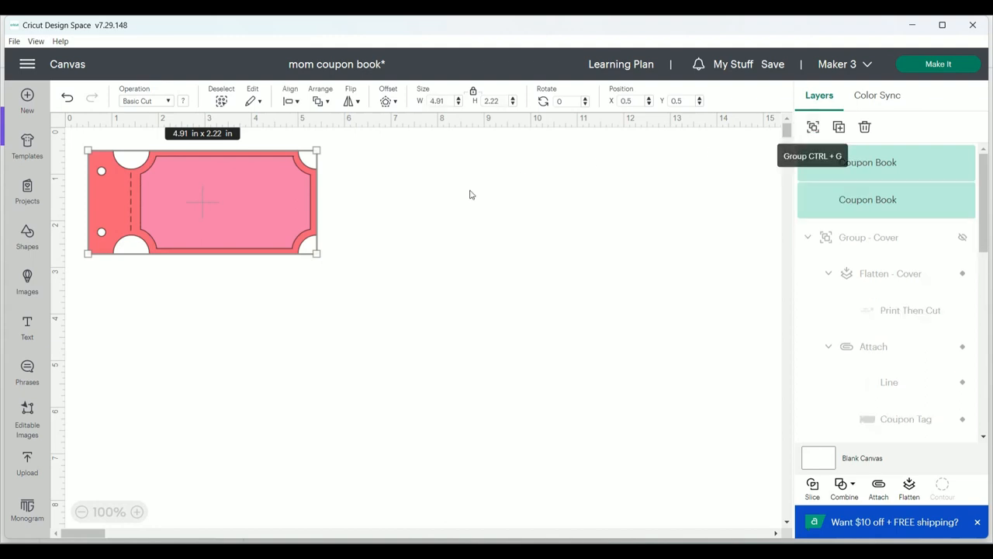
pyautogui.moveTo(225, 202); pyautogui.dragTo(368, 202)
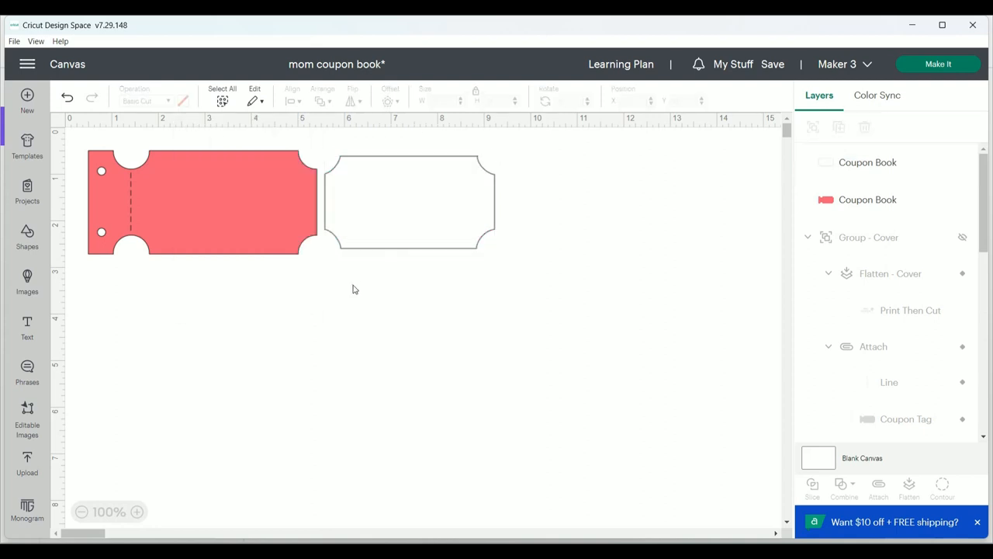
pyautogui.moveTo(301, 278)
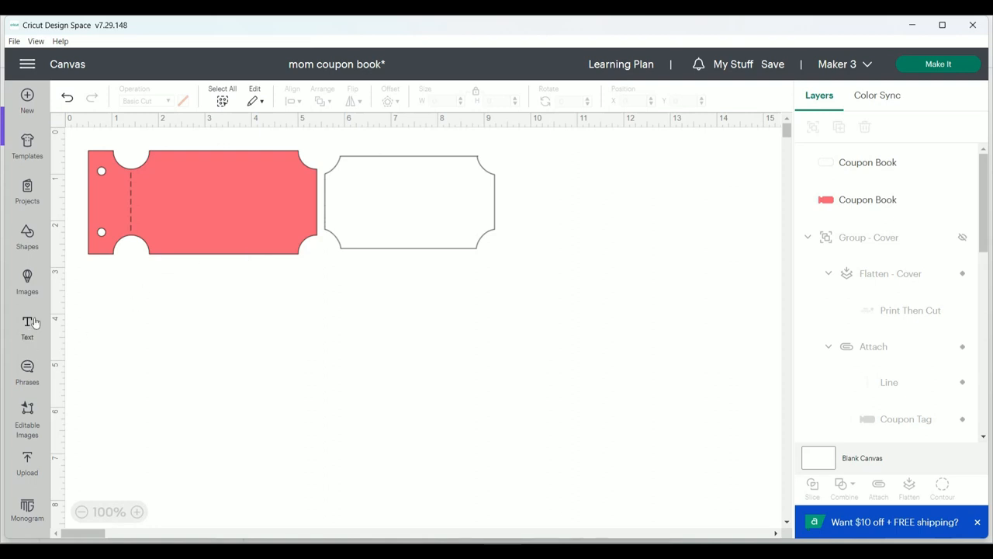
# Add blue 'One Dog Walk' text, shrunk and placed inside the white ticket panel
pyautogui.click(28, 326)
pyautogui.write('one d')
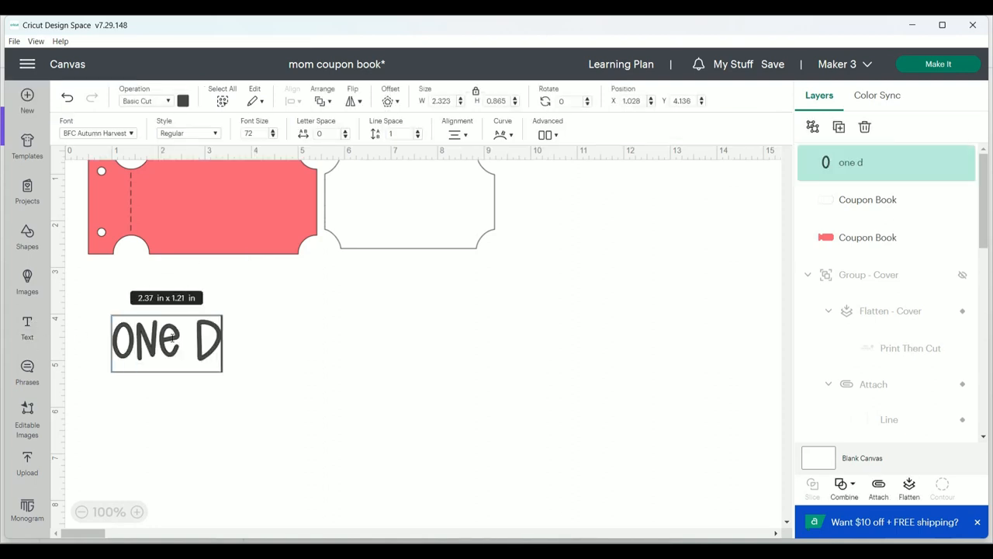
pyautogui.write('og walk')
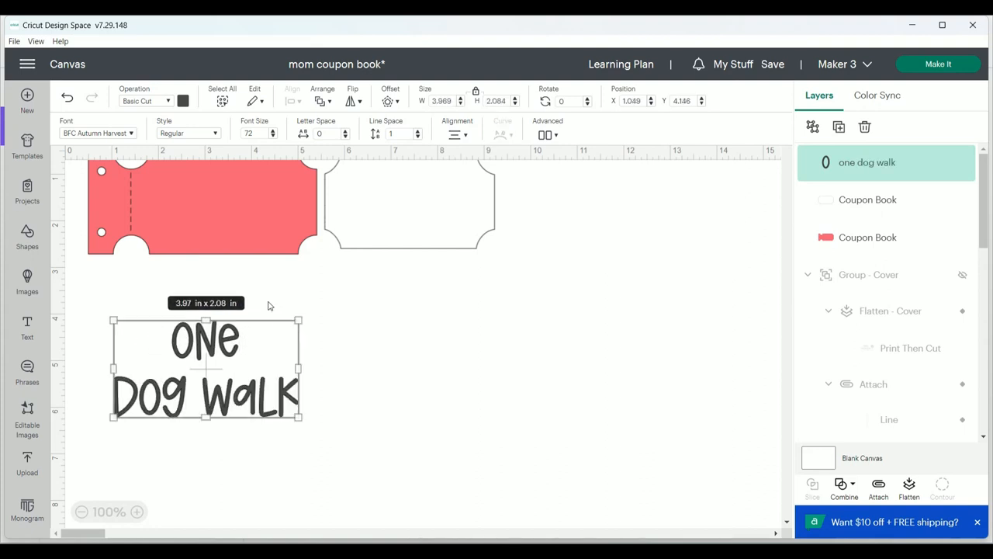
pyautogui.click(183, 100)
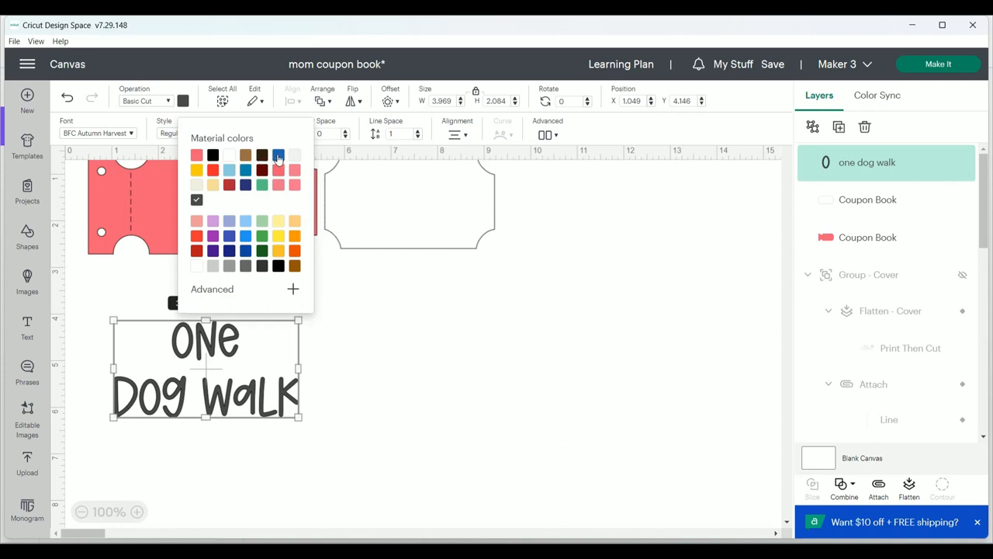
pyautogui.click(278, 155)
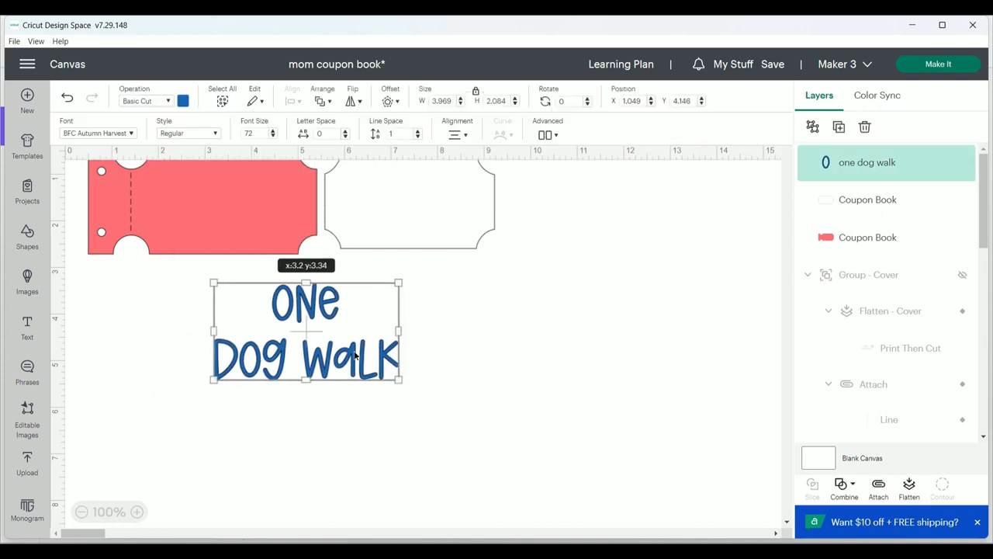
pyautogui.moveTo(306, 329); pyautogui.dragTo(310, 294)
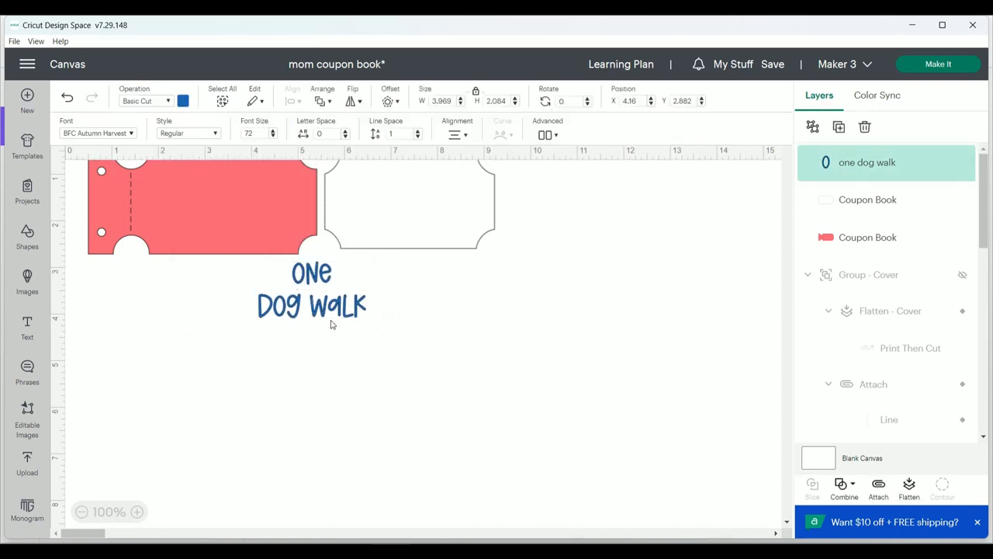
pyautogui.moveTo(311, 301); pyautogui.dragTo(383, 201)
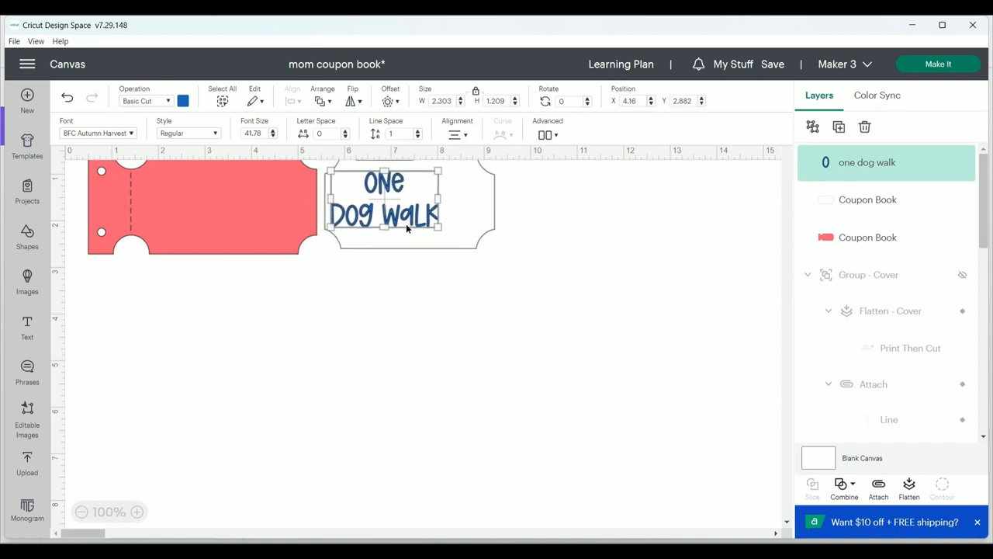
pyautogui.click(418, 301)
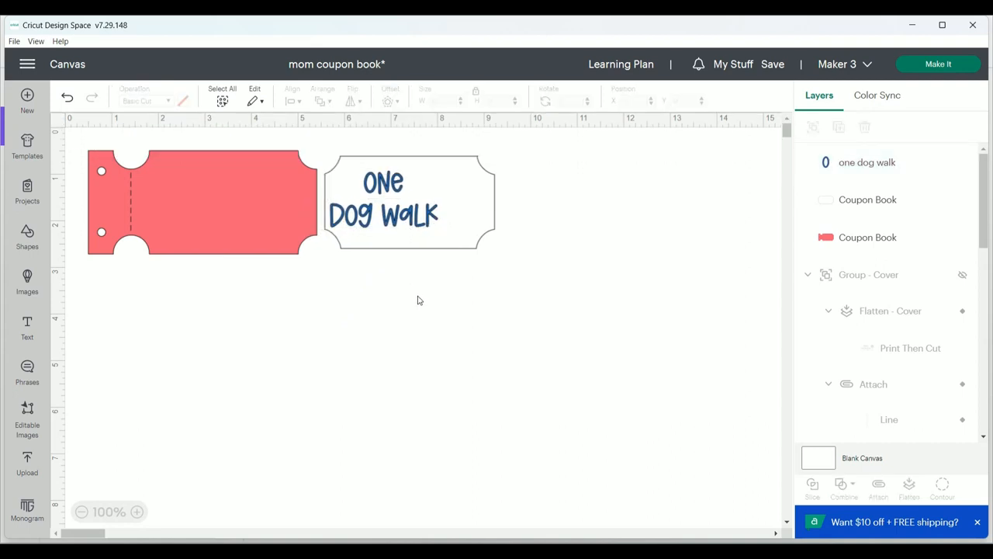
# Search images for 'woof dog' and add the running brown dog with WOOF bubble
pyautogui.click(27, 282)
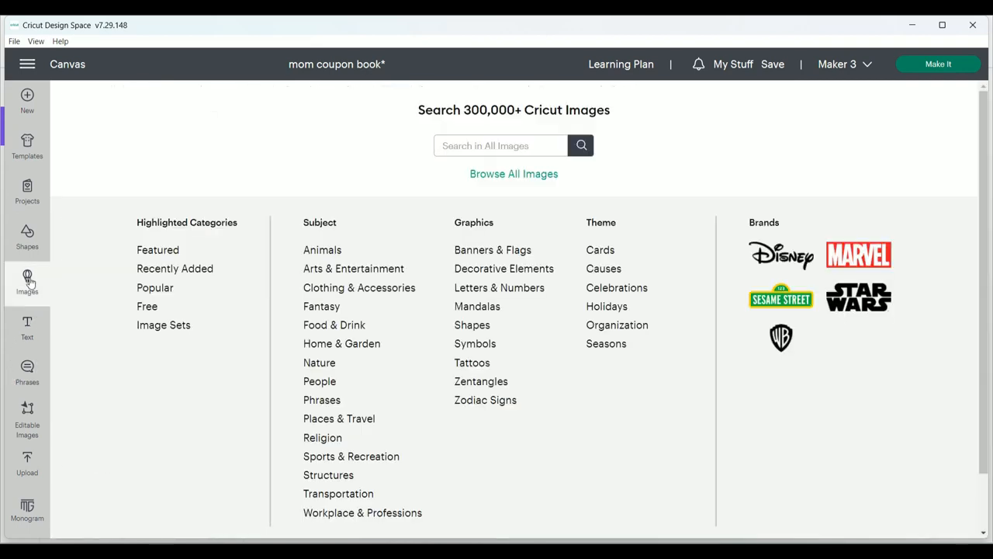
pyautogui.write('woof dog')
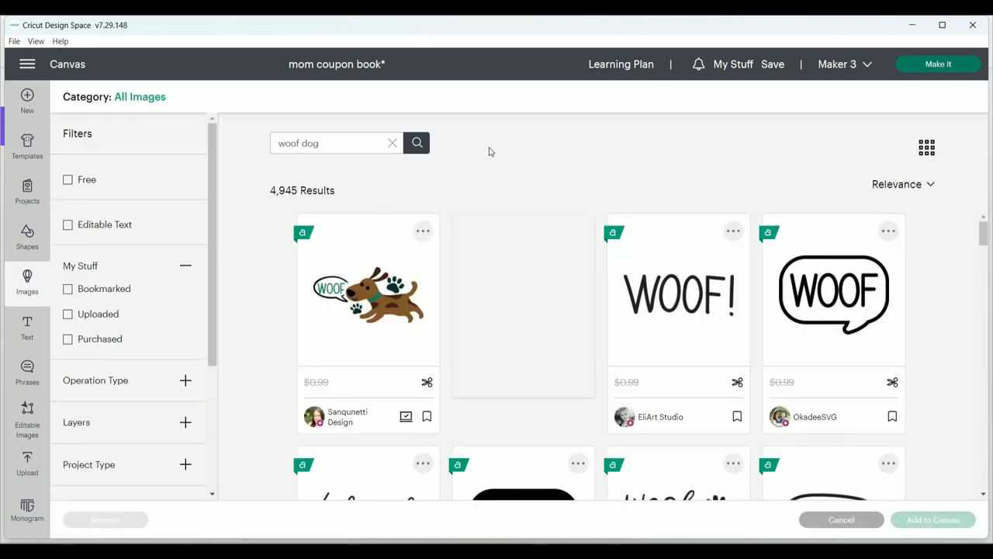
pyautogui.click(368, 291)
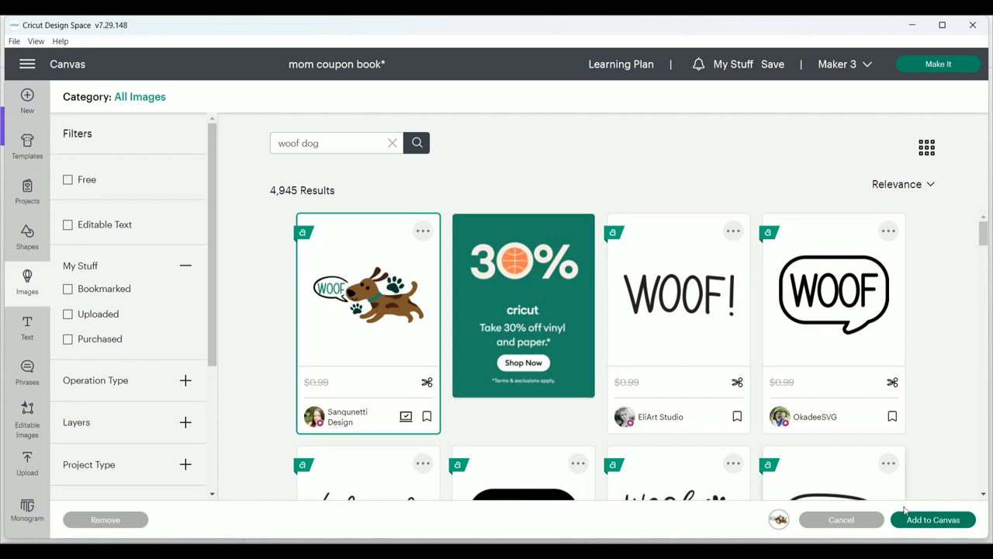
pyautogui.click(932, 519)
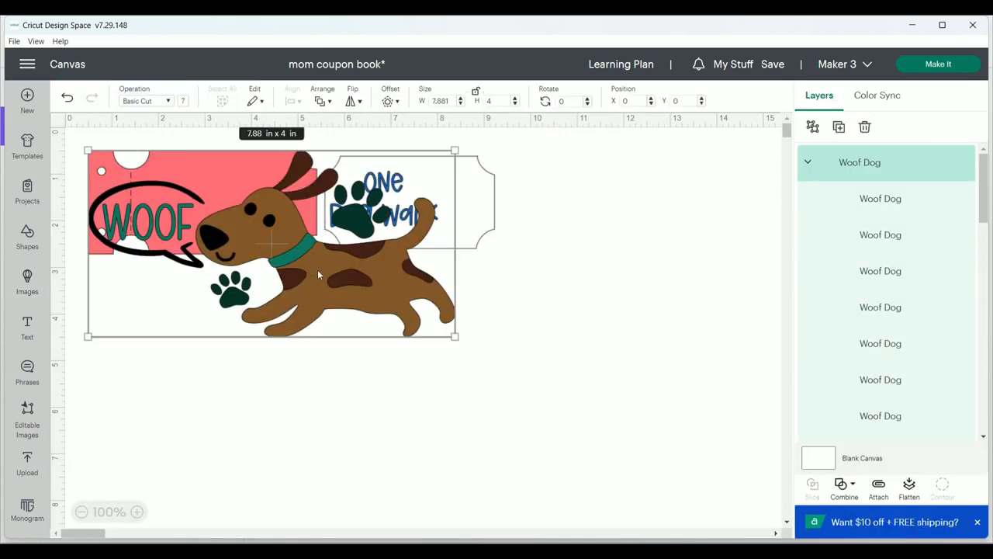
# Shrink the WOOF dog into the panel's top-right corner and select the panel contents
pyautogui.moveTo(271, 243); pyautogui.dragTo(497, 274)
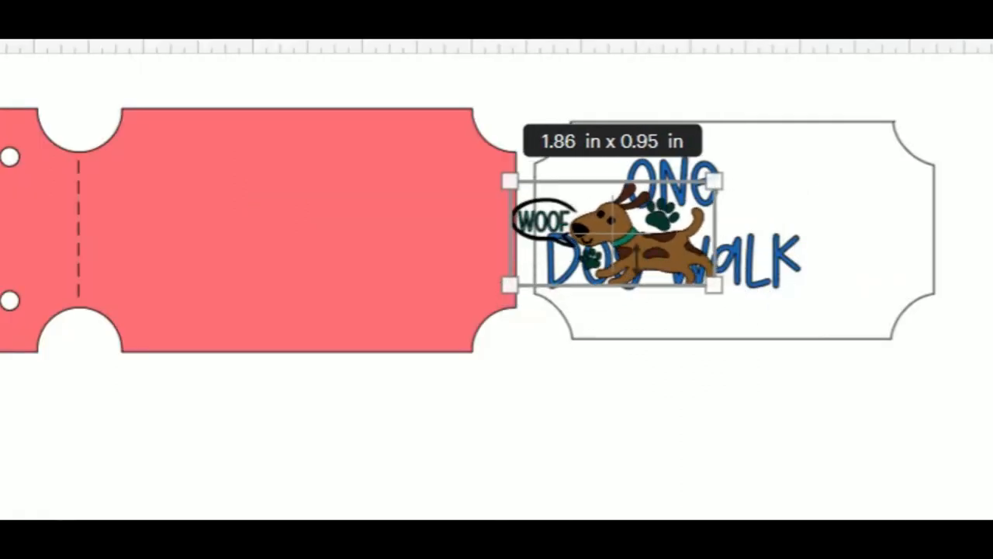
pyautogui.moveTo(621, 232); pyautogui.dragTo(845, 217)
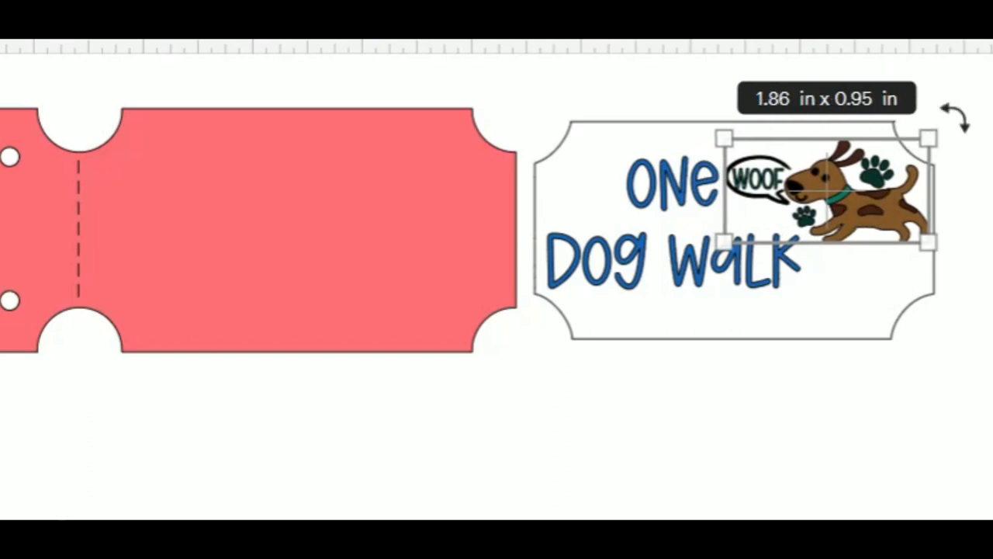
pyautogui.moveTo(961, 117); pyautogui.dragTo(960, 139)
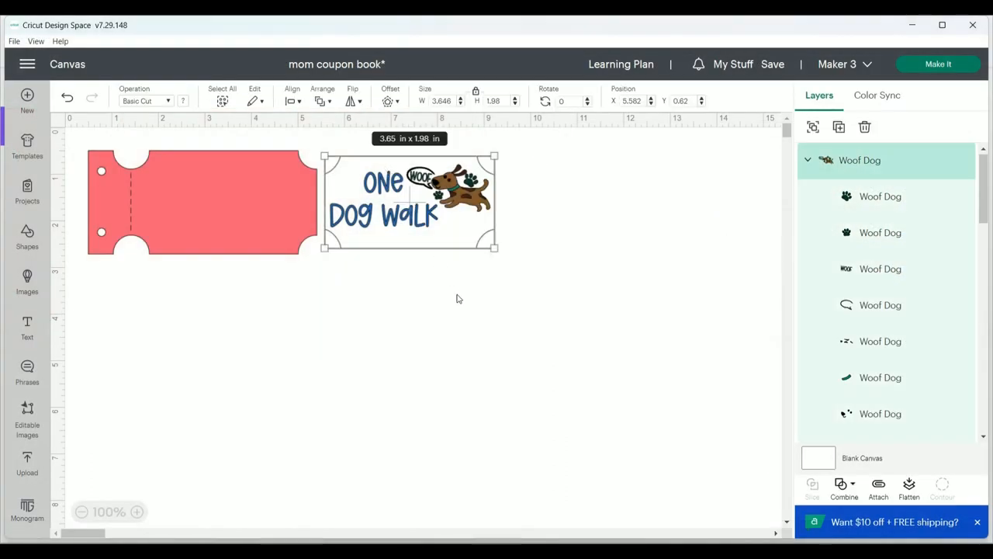
pyautogui.moveTo(463, 300)
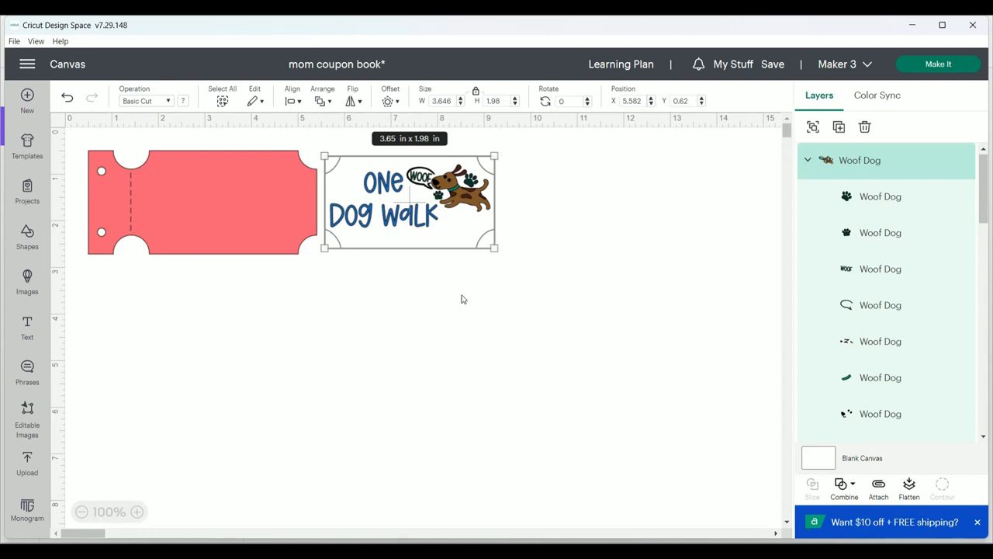
pyautogui.moveTo(908, 485)
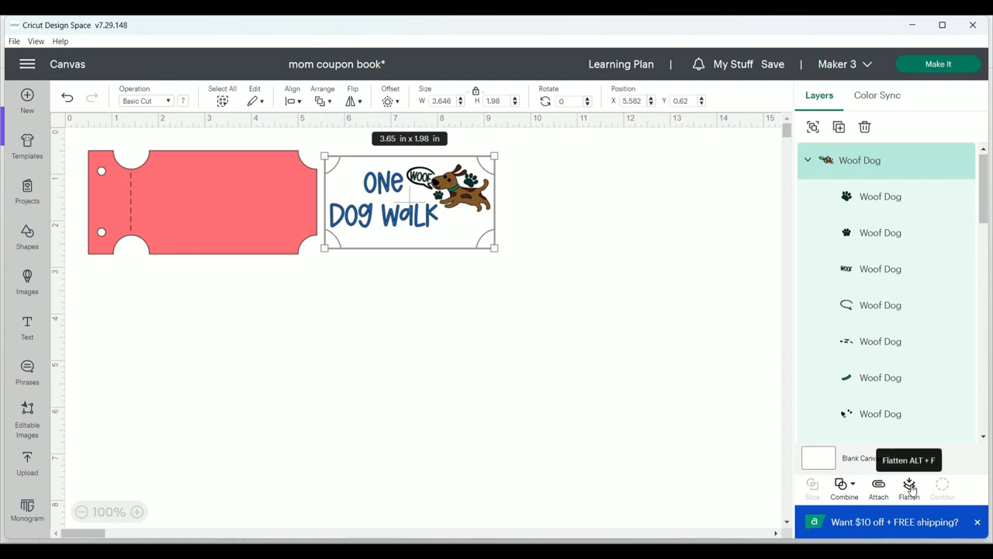
# Flatten the panel, lettering and dog into one Print Then Cut image
pyautogui.click(908, 487)
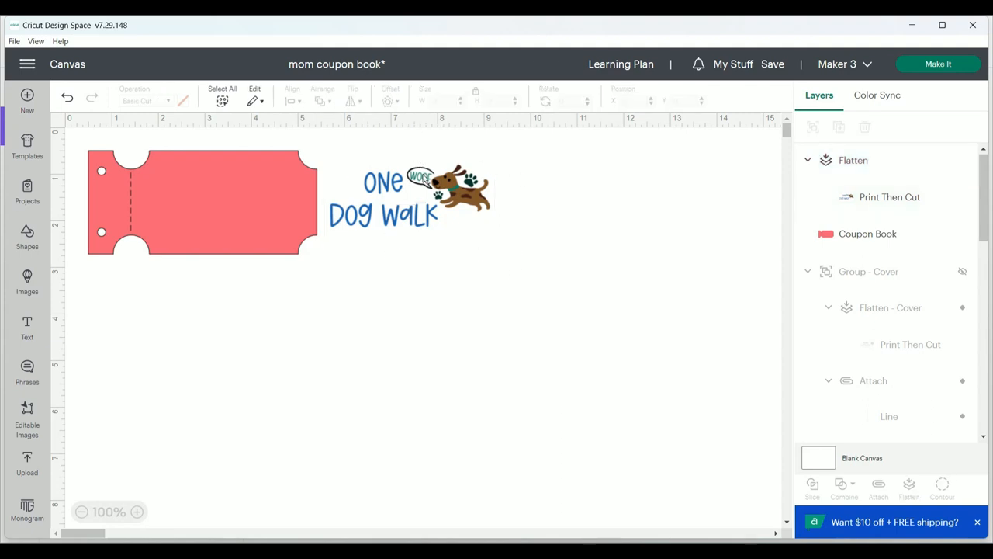
pyautogui.click(817, 458)
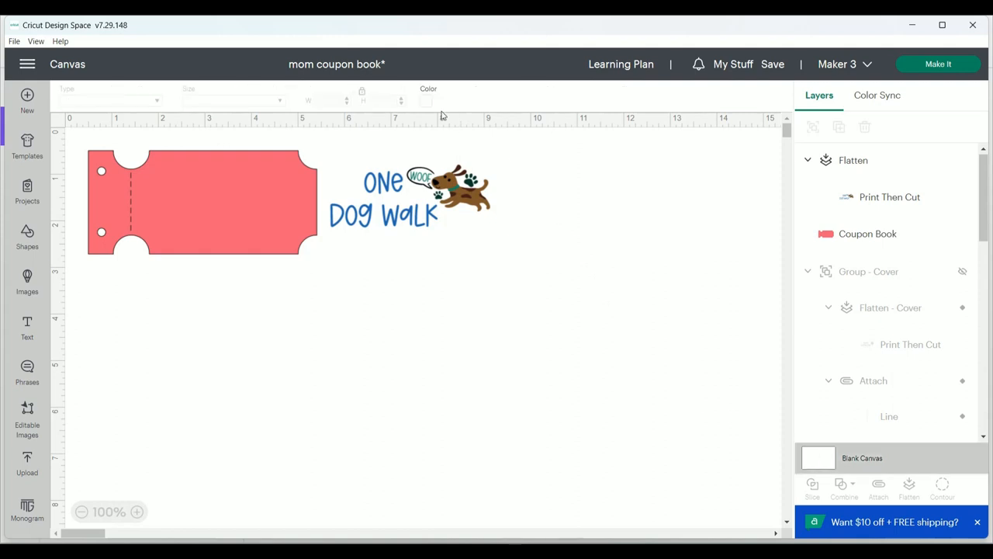
# Set the canvas background to gray and select the pink coupon ticket layer
pyautogui.click(426, 100)
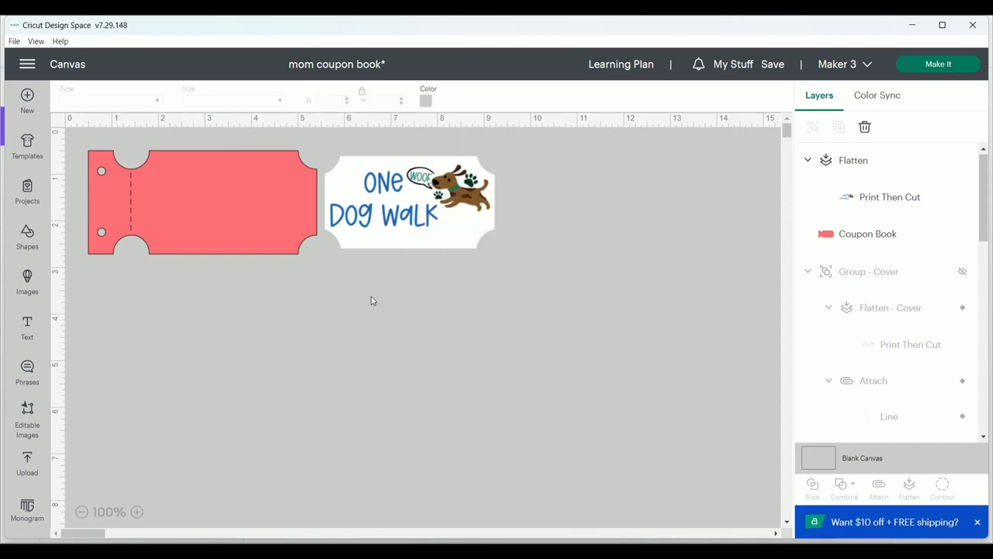
pyautogui.moveTo(397, 272)
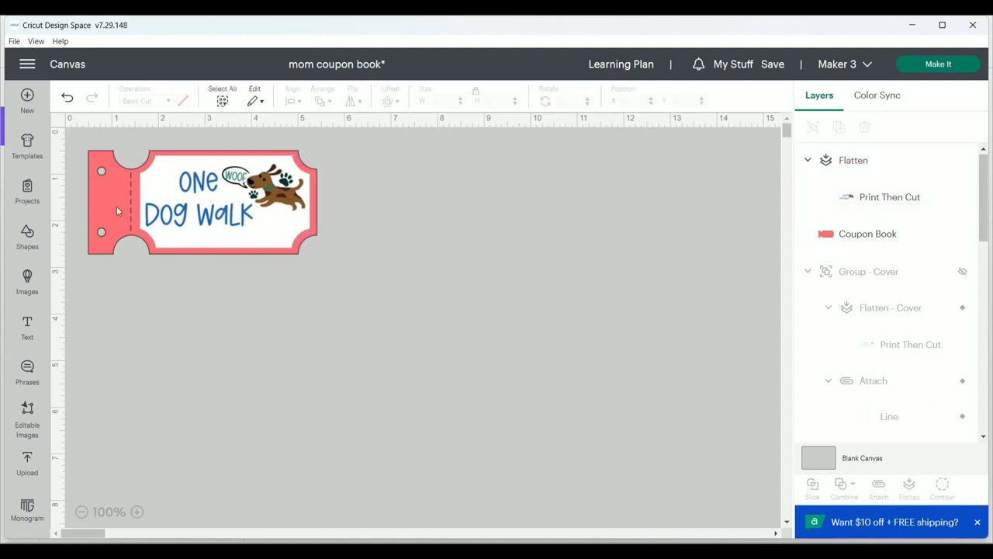
pyautogui.click(867, 233)
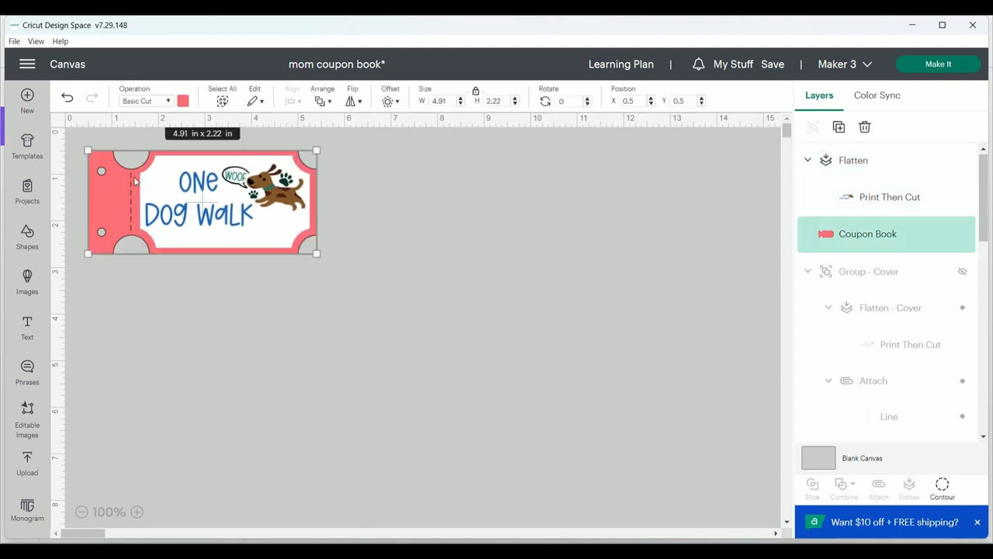
pyautogui.moveTo(262, 279)
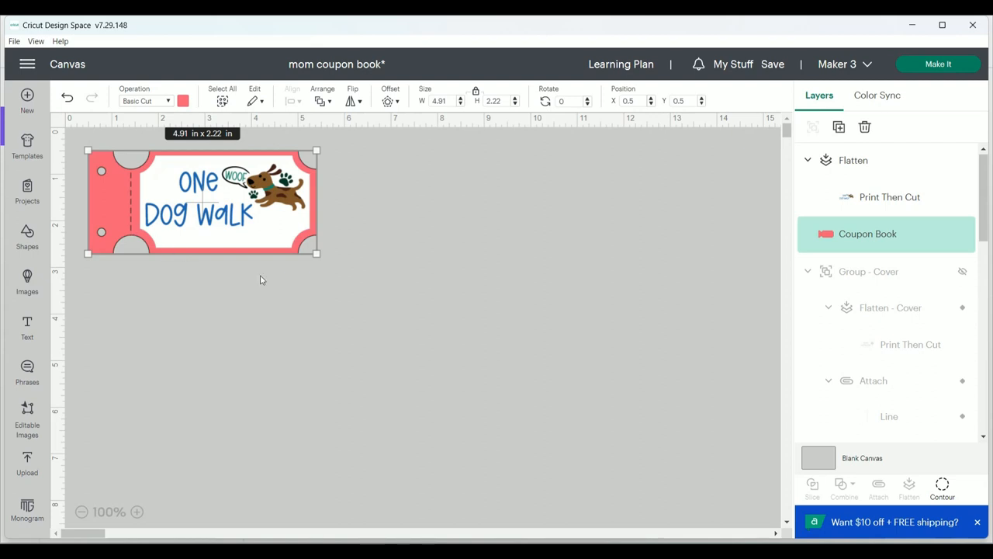
pyautogui.moveTo(941, 485)
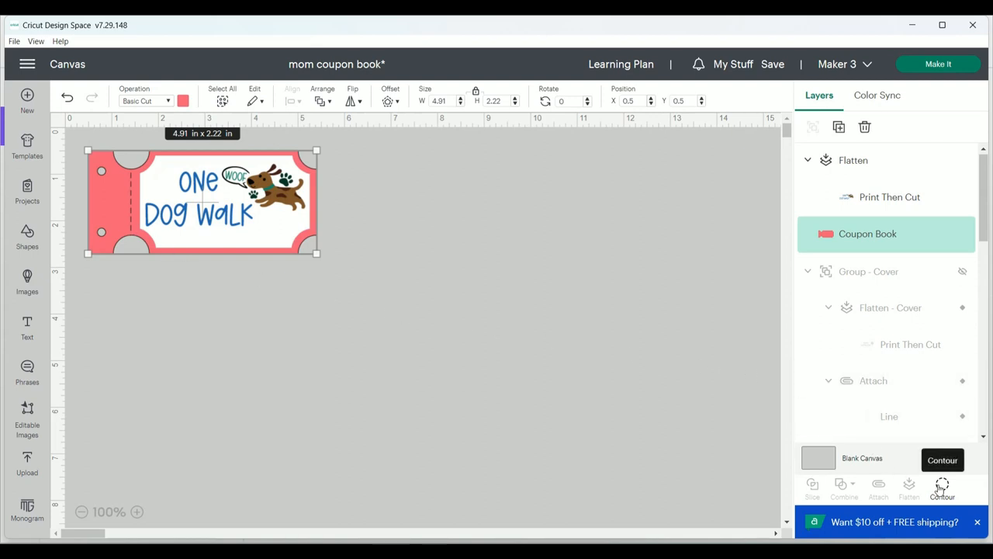
# Open the red ticket base's Hide Contour window, then close it
pyautogui.click(942, 485)
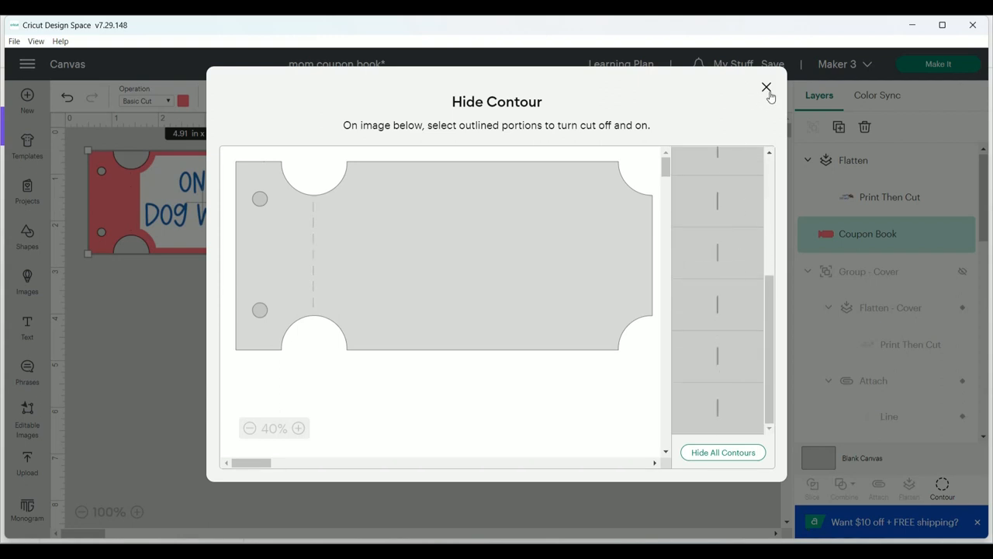
pyautogui.click(766, 86)
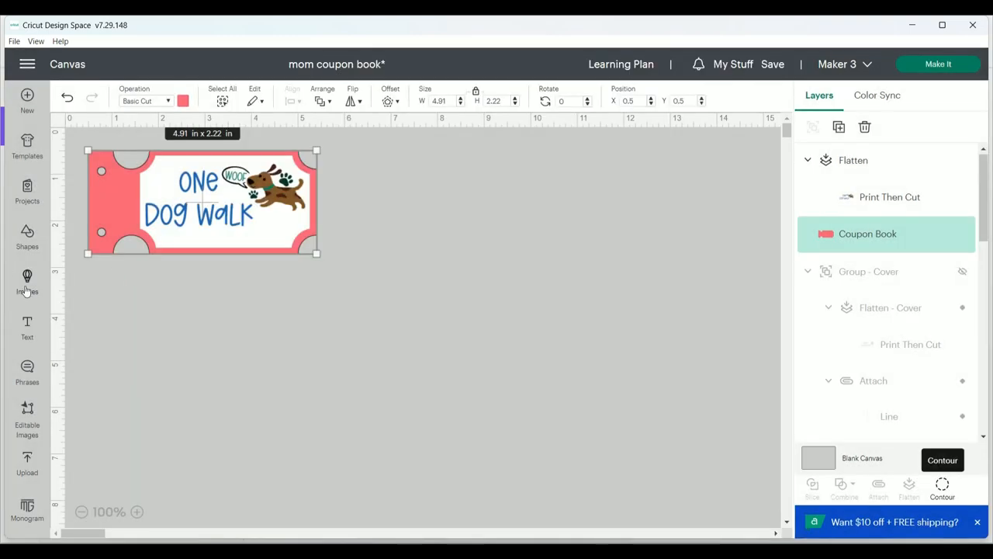
# Add a line along the stub edge, sized to the ticket's height and set to Perforate
pyautogui.click(27, 237)
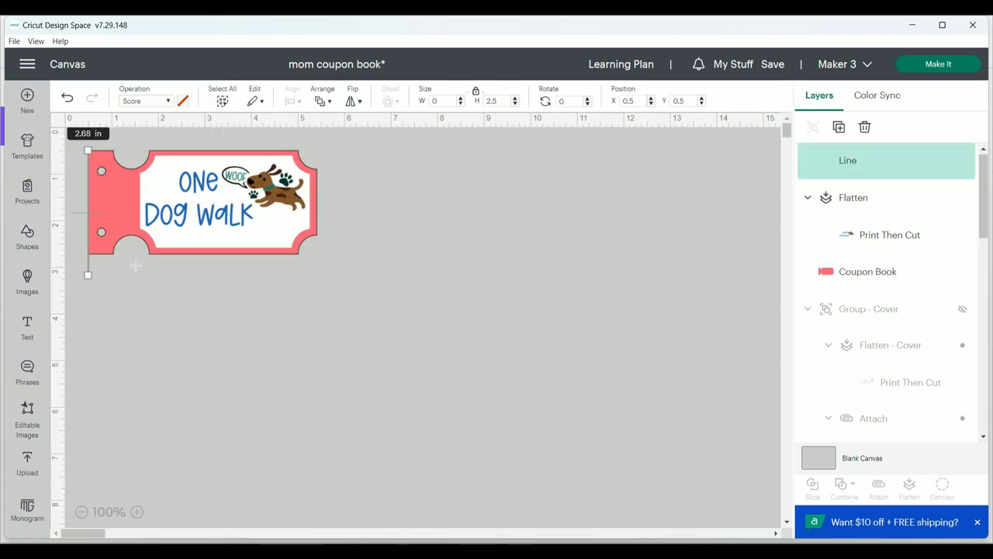
pyautogui.moveTo(87, 274); pyautogui.dragTo(116, 293)
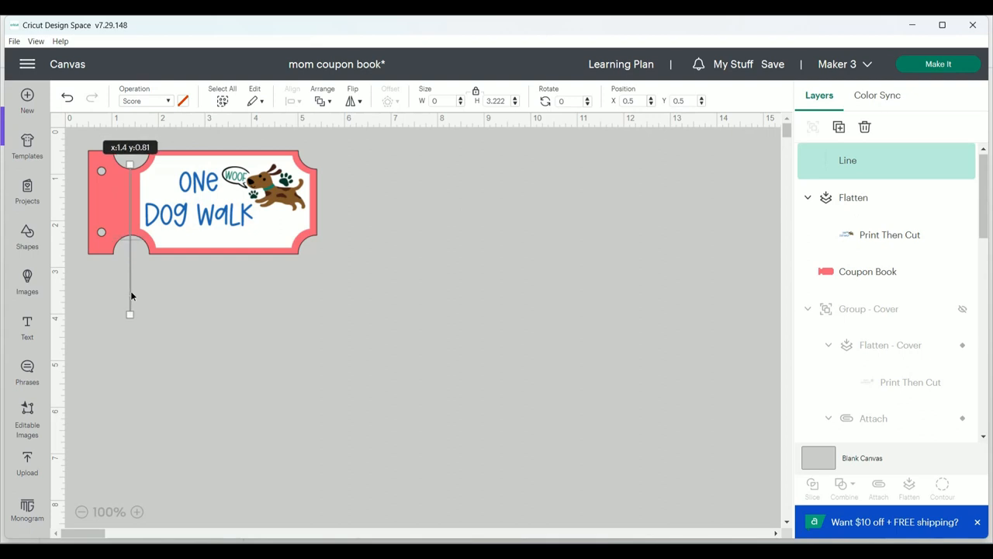
pyautogui.moveTo(130, 314); pyautogui.dragTo(131, 238)
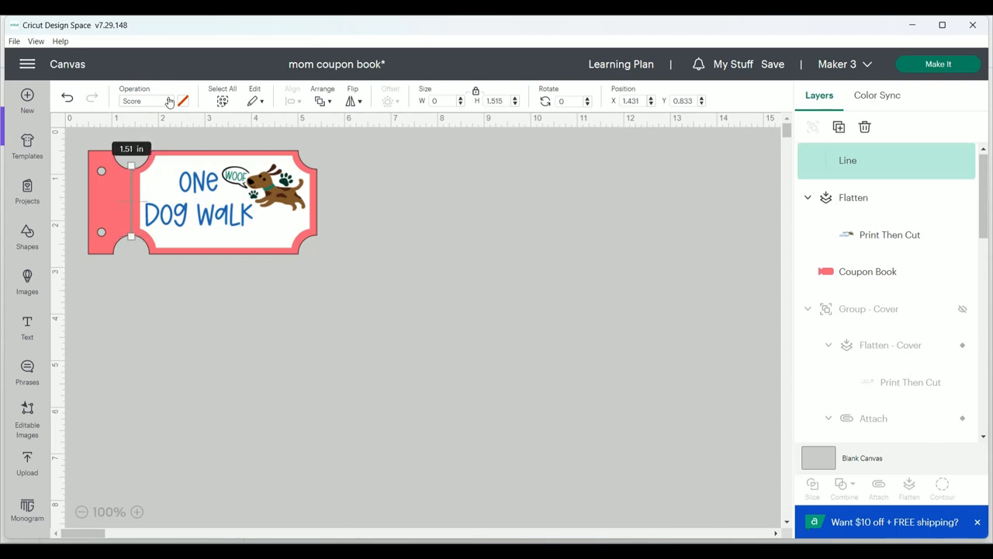
pyautogui.click(146, 101)
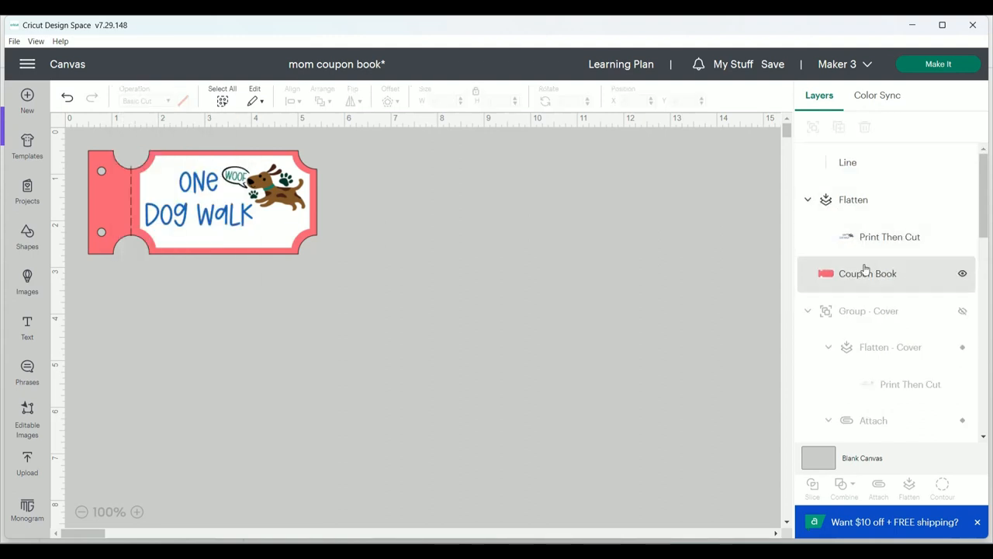
# Attach the perforation line to the Coupon Book ticket
pyautogui.click(867, 273)
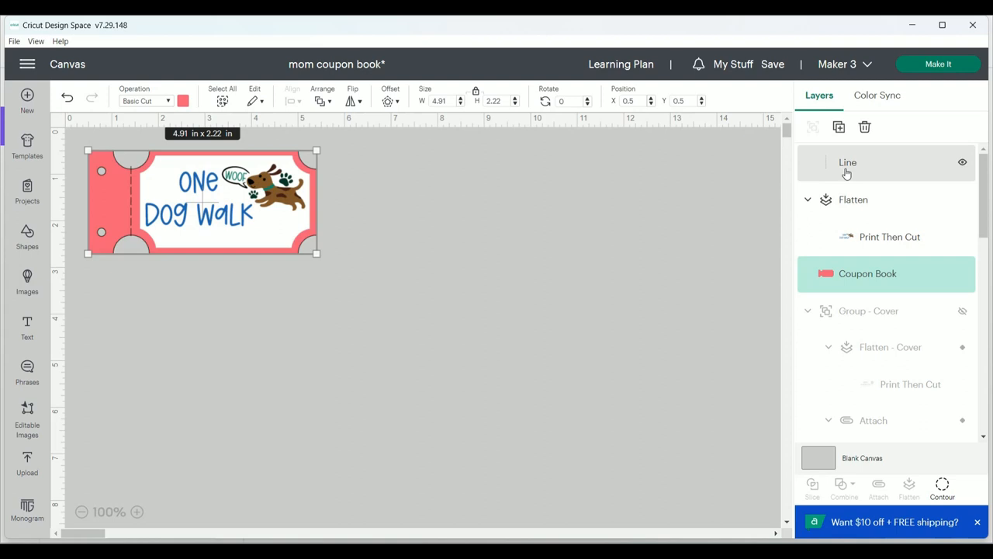
pyautogui.click(847, 163)
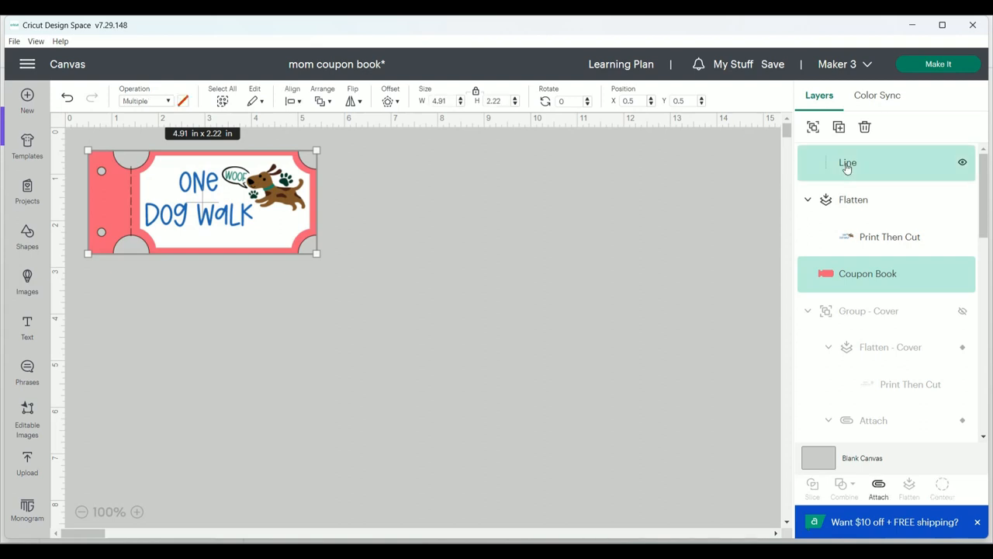
pyautogui.click(879, 485)
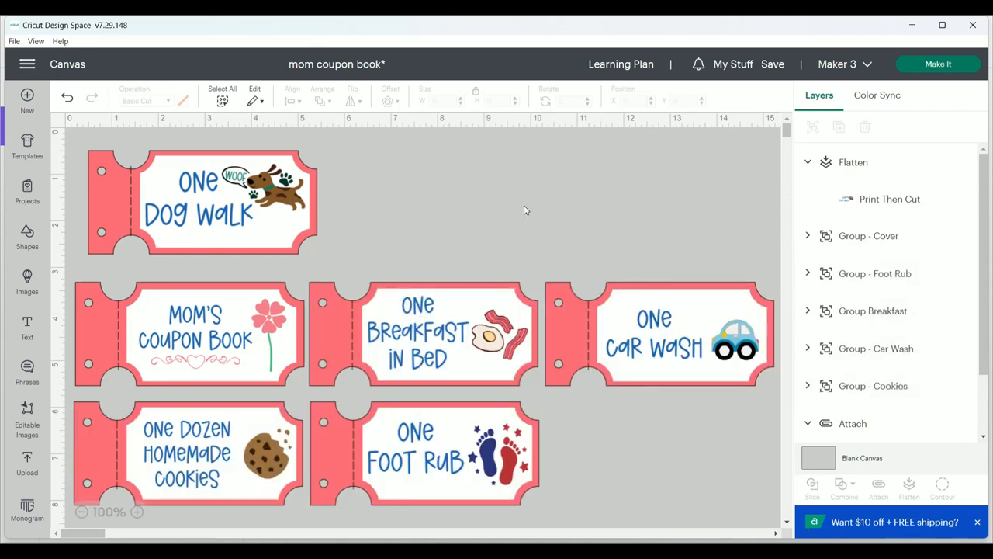
# Start Make It with the project loaded On Mat
pyautogui.click(938, 64)
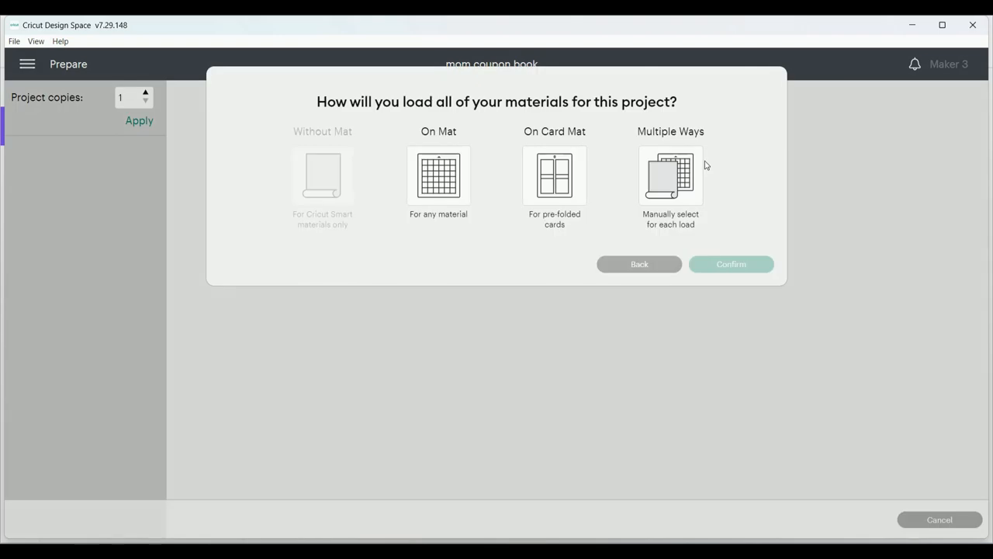
pyautogui.click(438, 174)
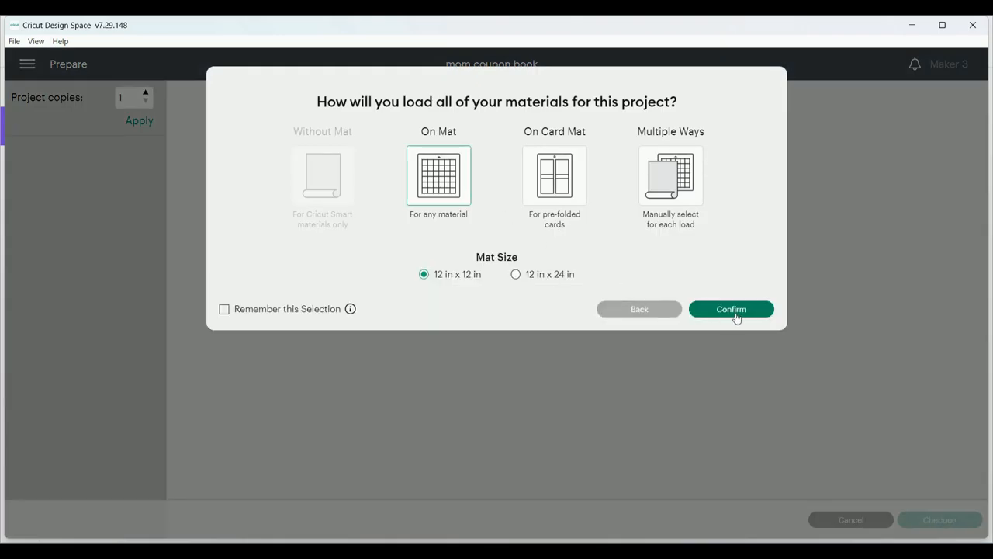
pyautogui.click(730, 309)
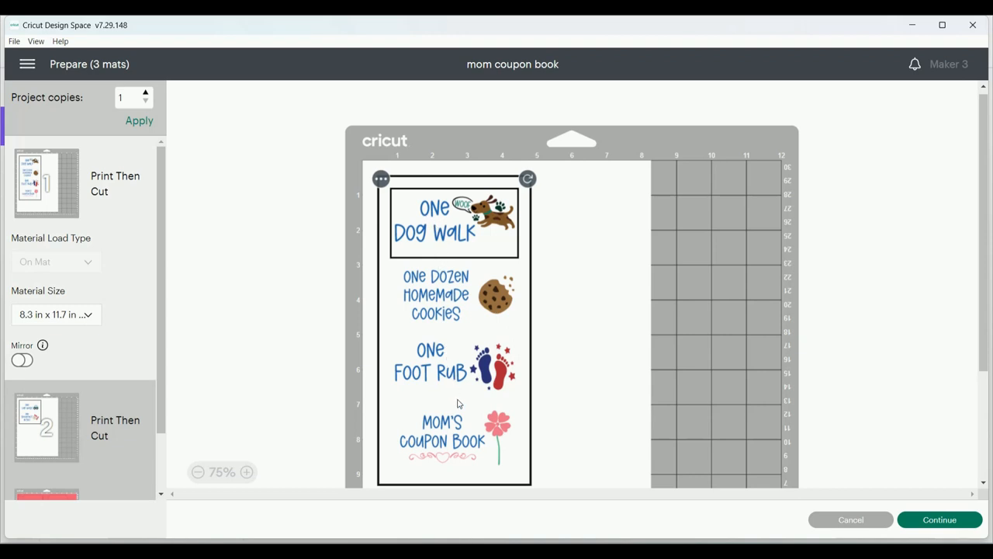
pyautogui.moveTo(58, 421)
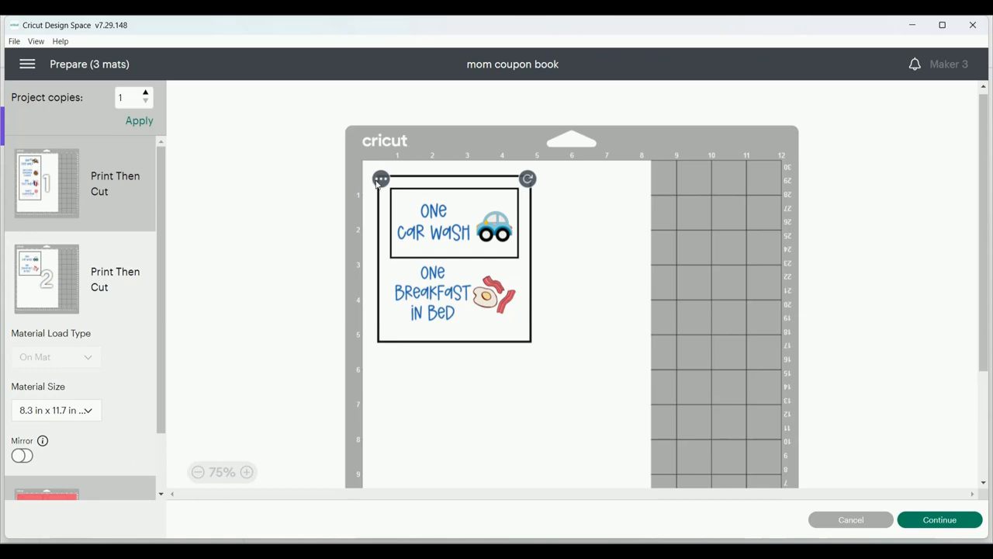
# Open the move options for mat 2's Car Wash and Breakfast coupon prints
pyautogui.click(380, 178)
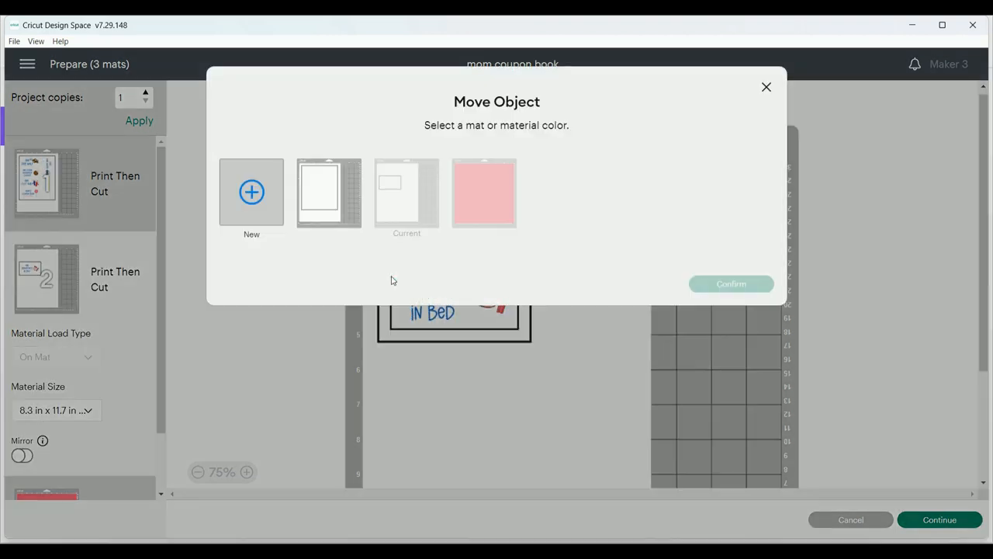
# Move Car Wash and Breakfast onto mat 1, then continue to printer setup
pyautogui.click(328, 192)
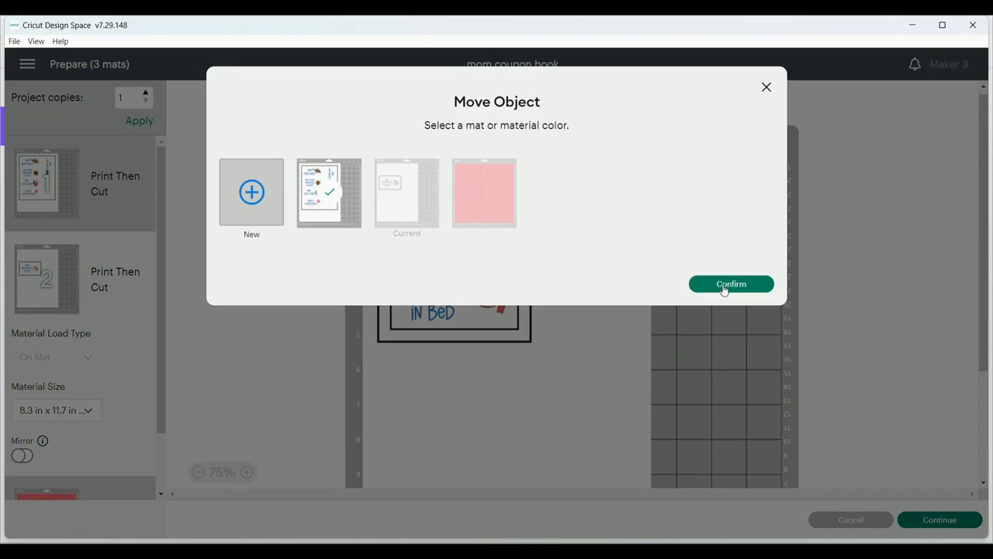
pyautogui.click(730, 283)
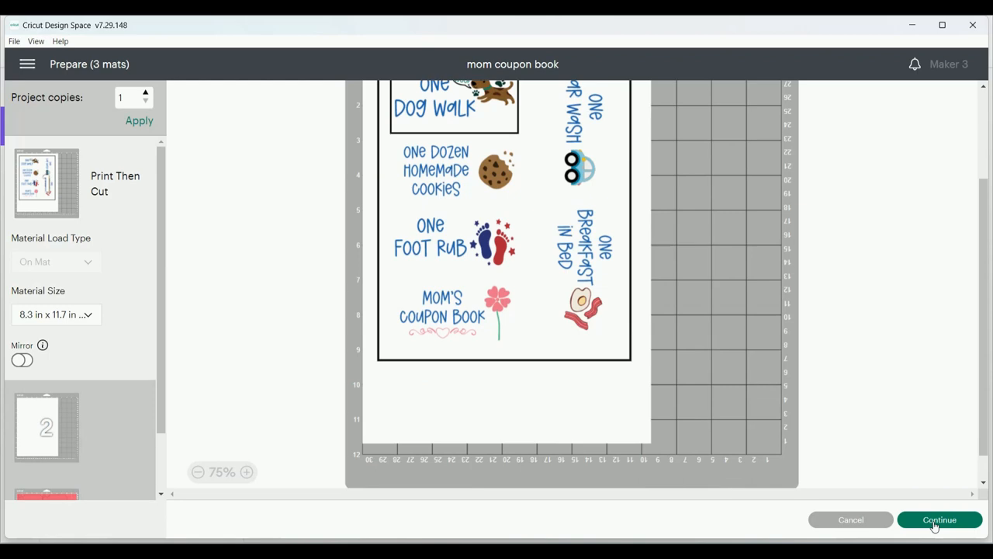
pyautogui.click(940, 520)
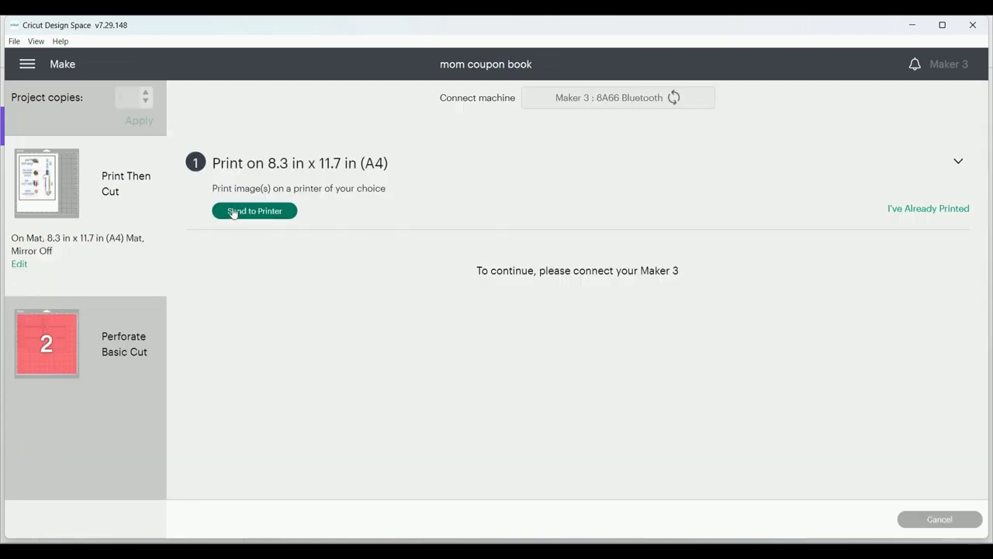
pyautogui.click(253, 210)
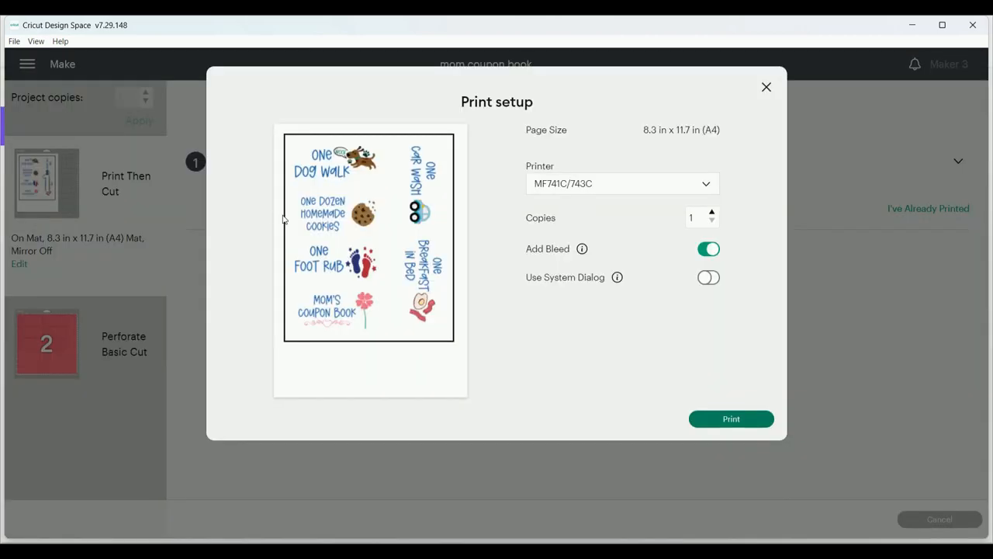